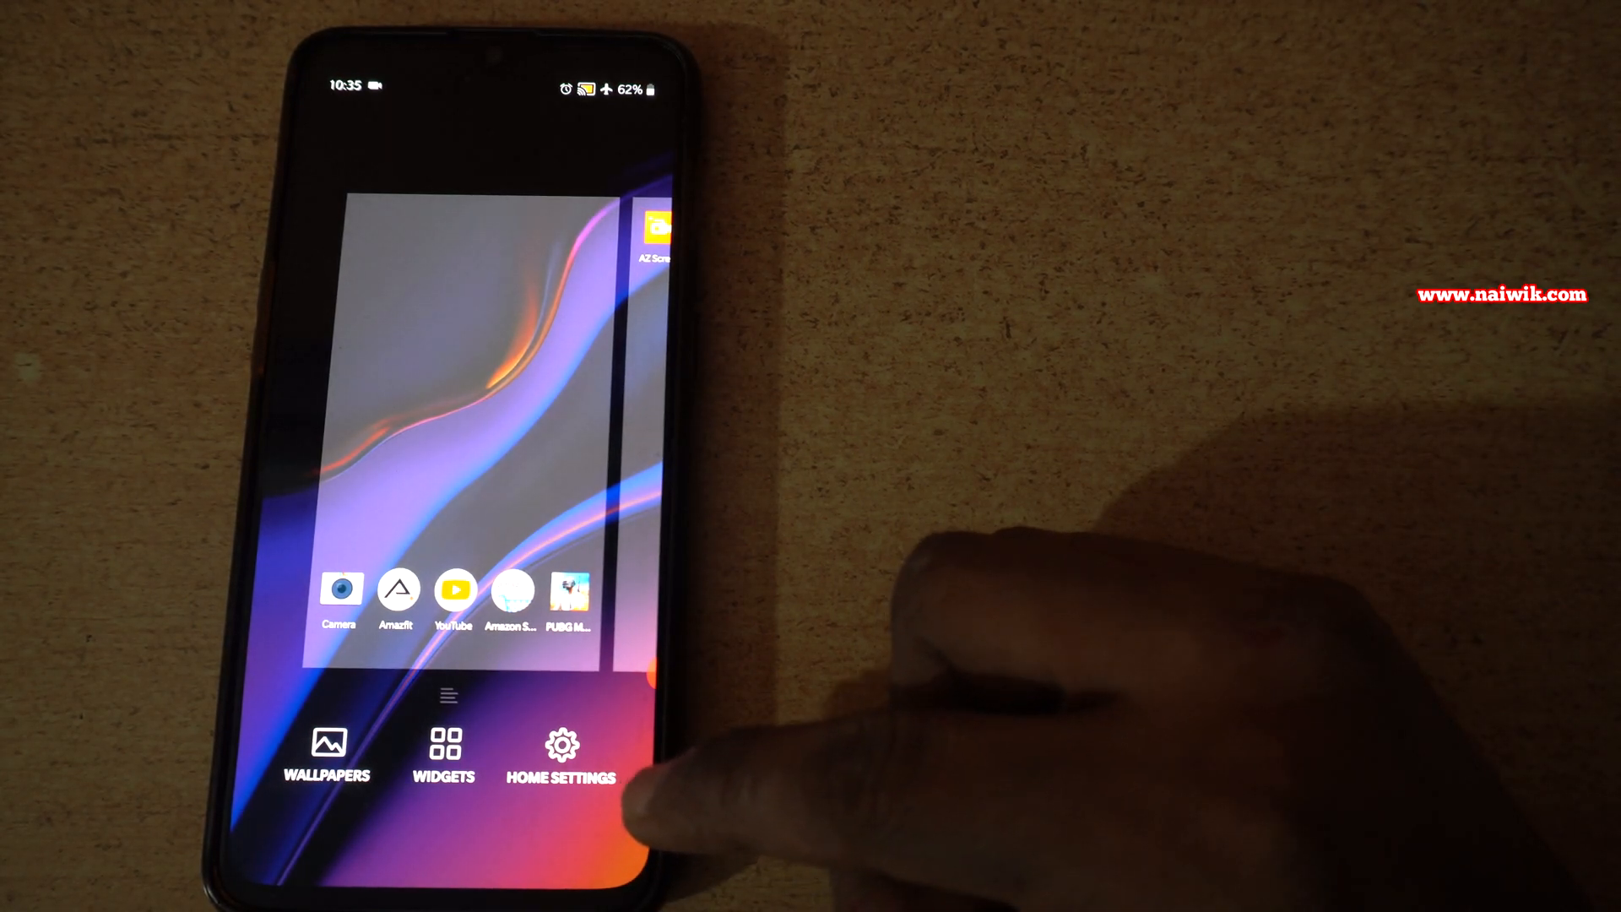
- Go into Home Settings from the home-screen edit mode
left_click(561, 755)
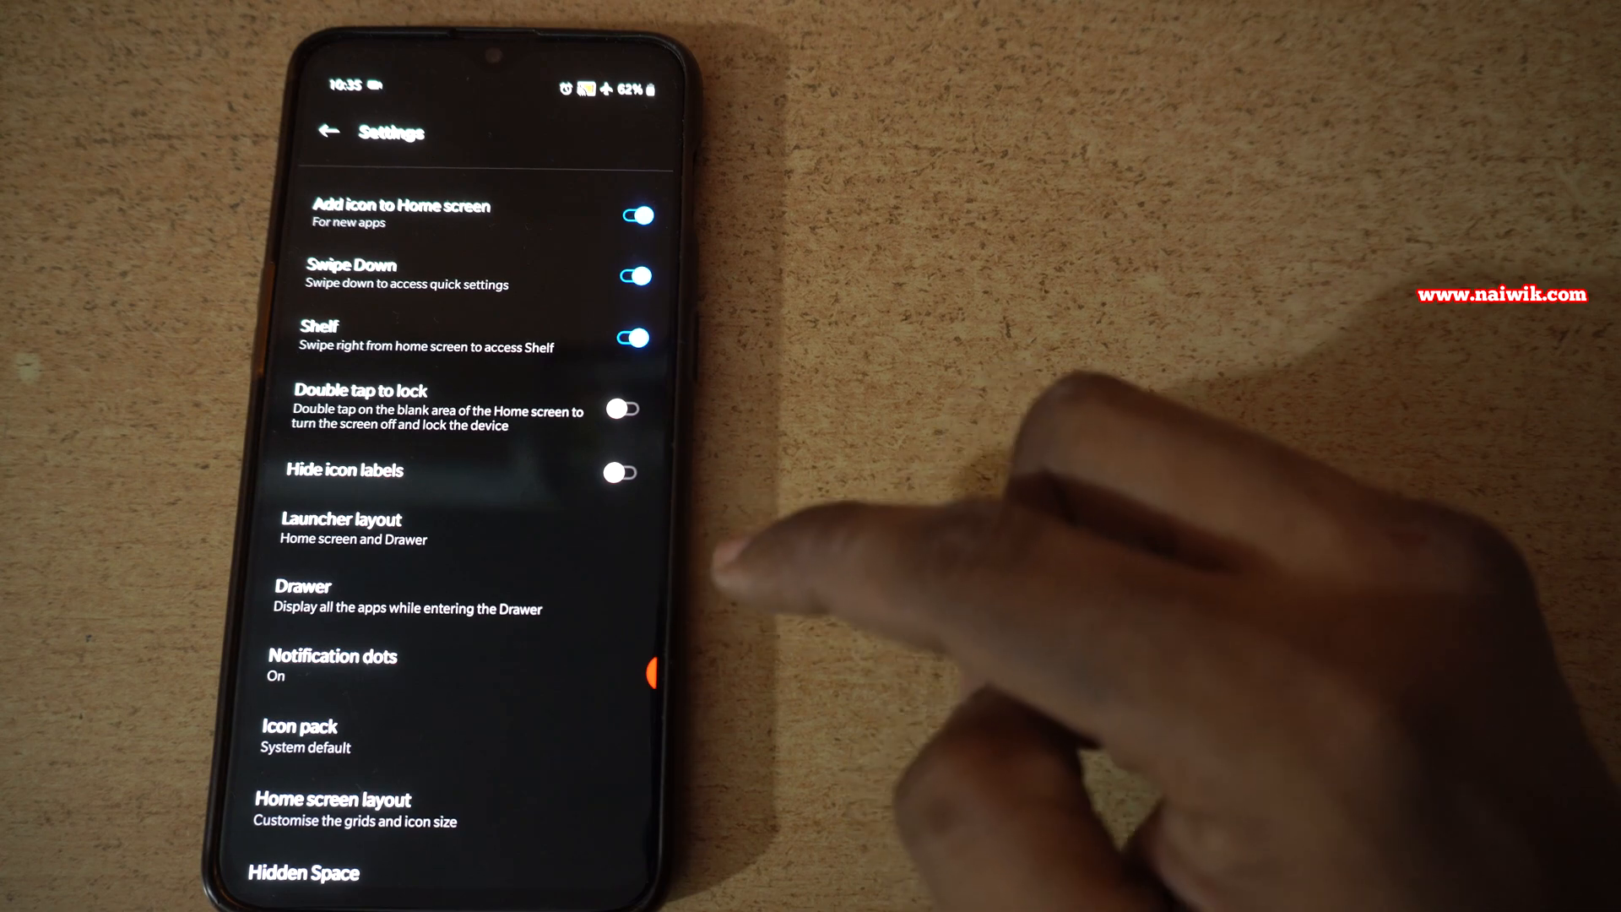
- Bring up the Launcher layout choices (Home screen only / Home screen and Drawer)
left_click(339, 527)
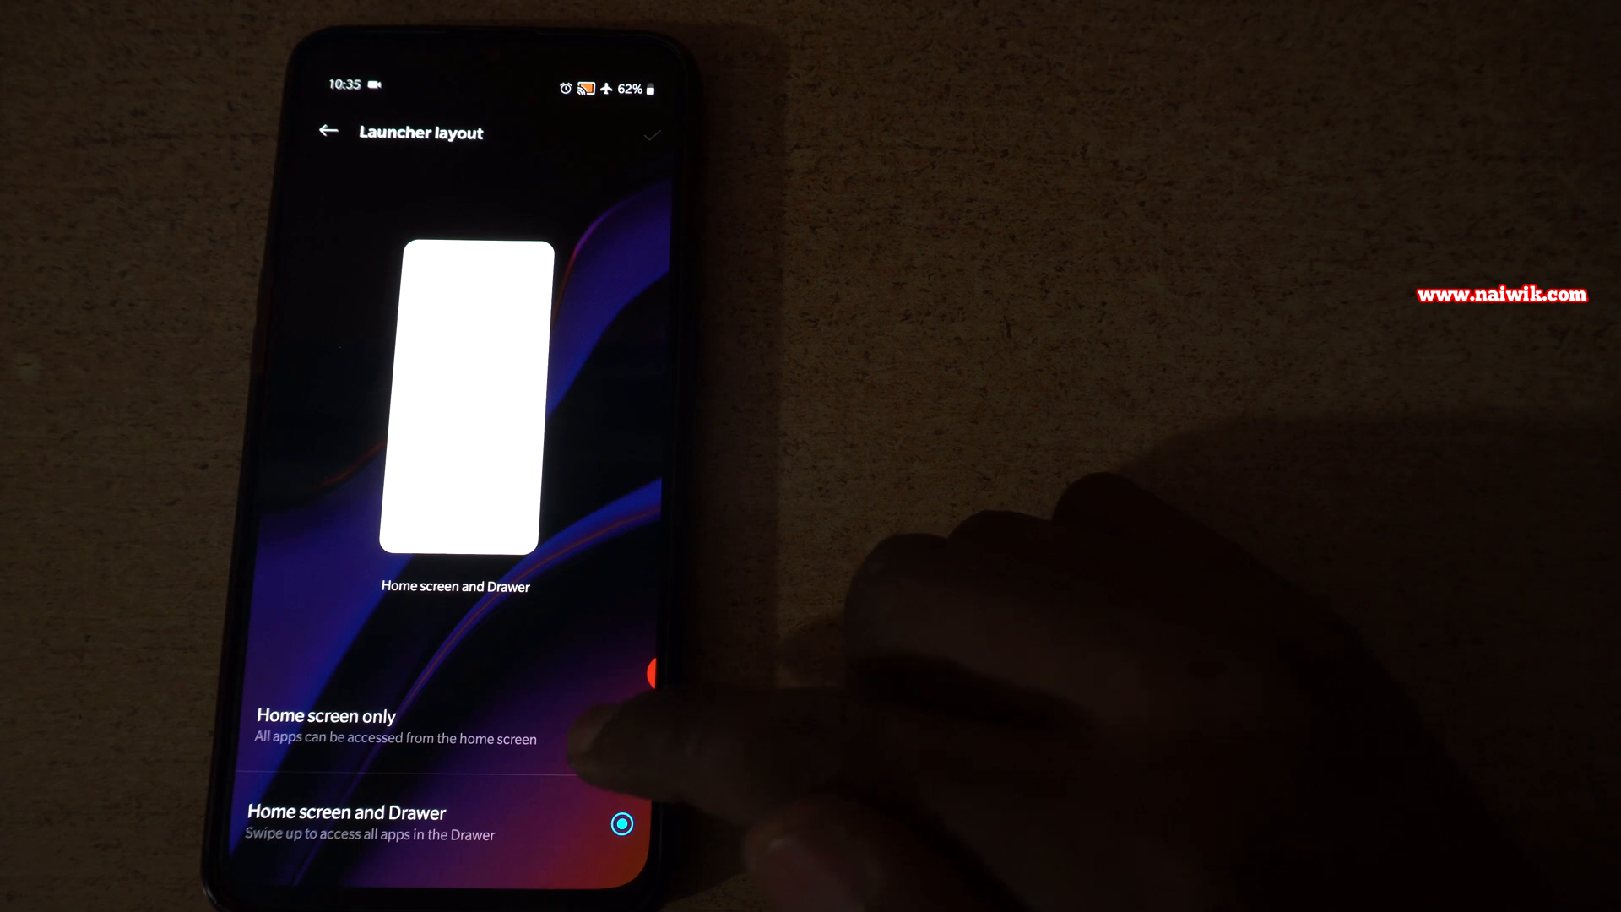
- Select 'Home screen only' and swipe across the home pages now holding every app
left_click(623, 728)
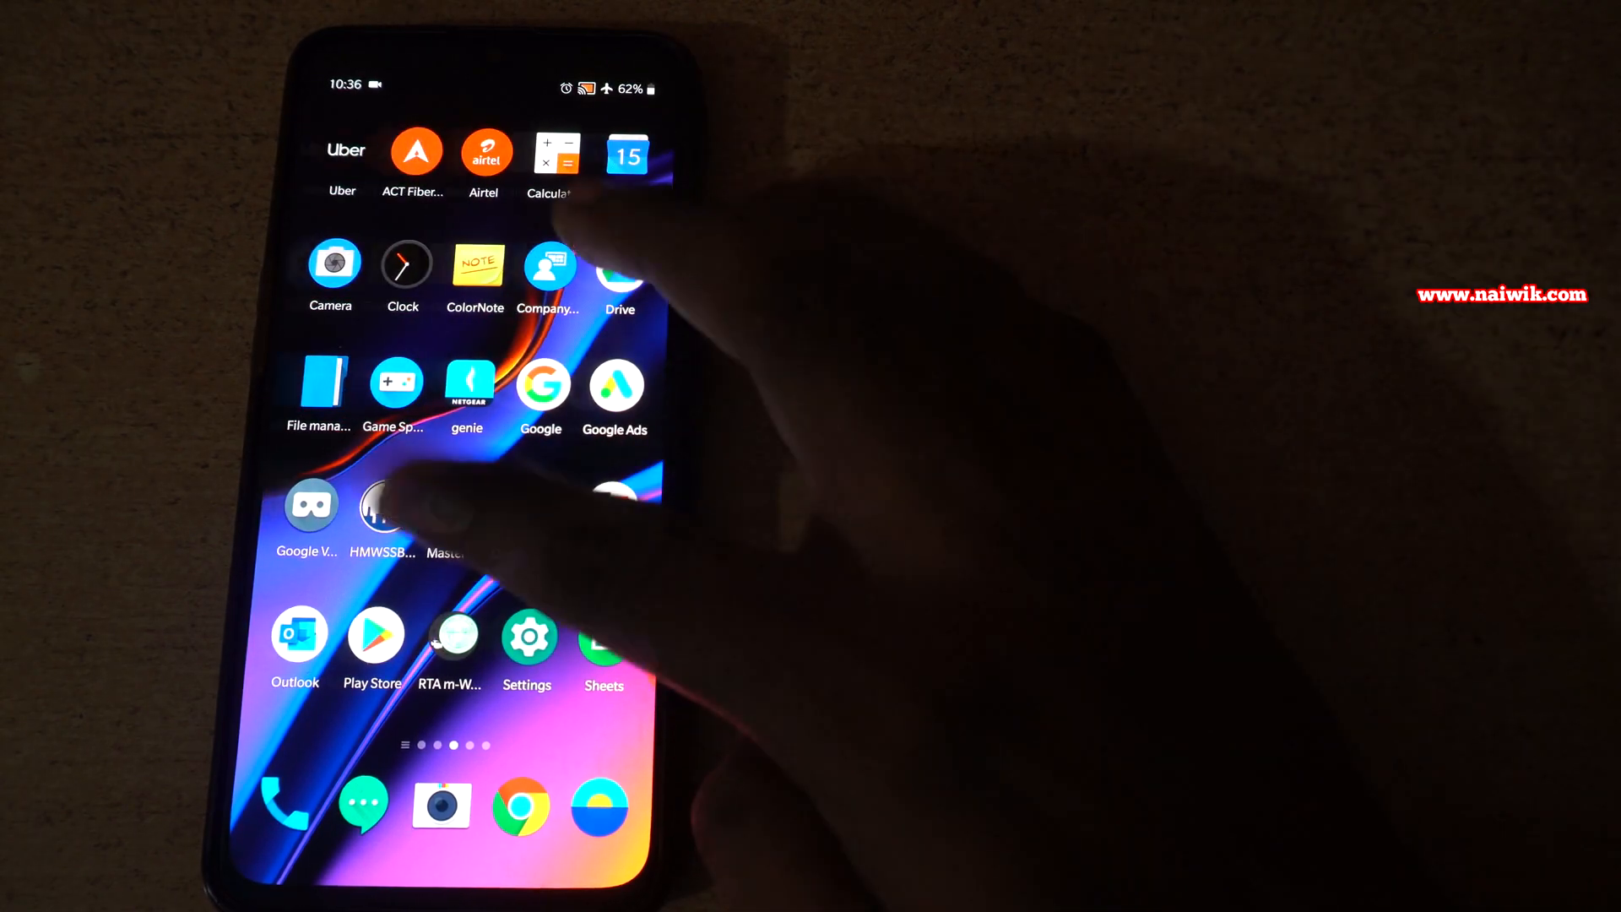
scroll("left", 3)
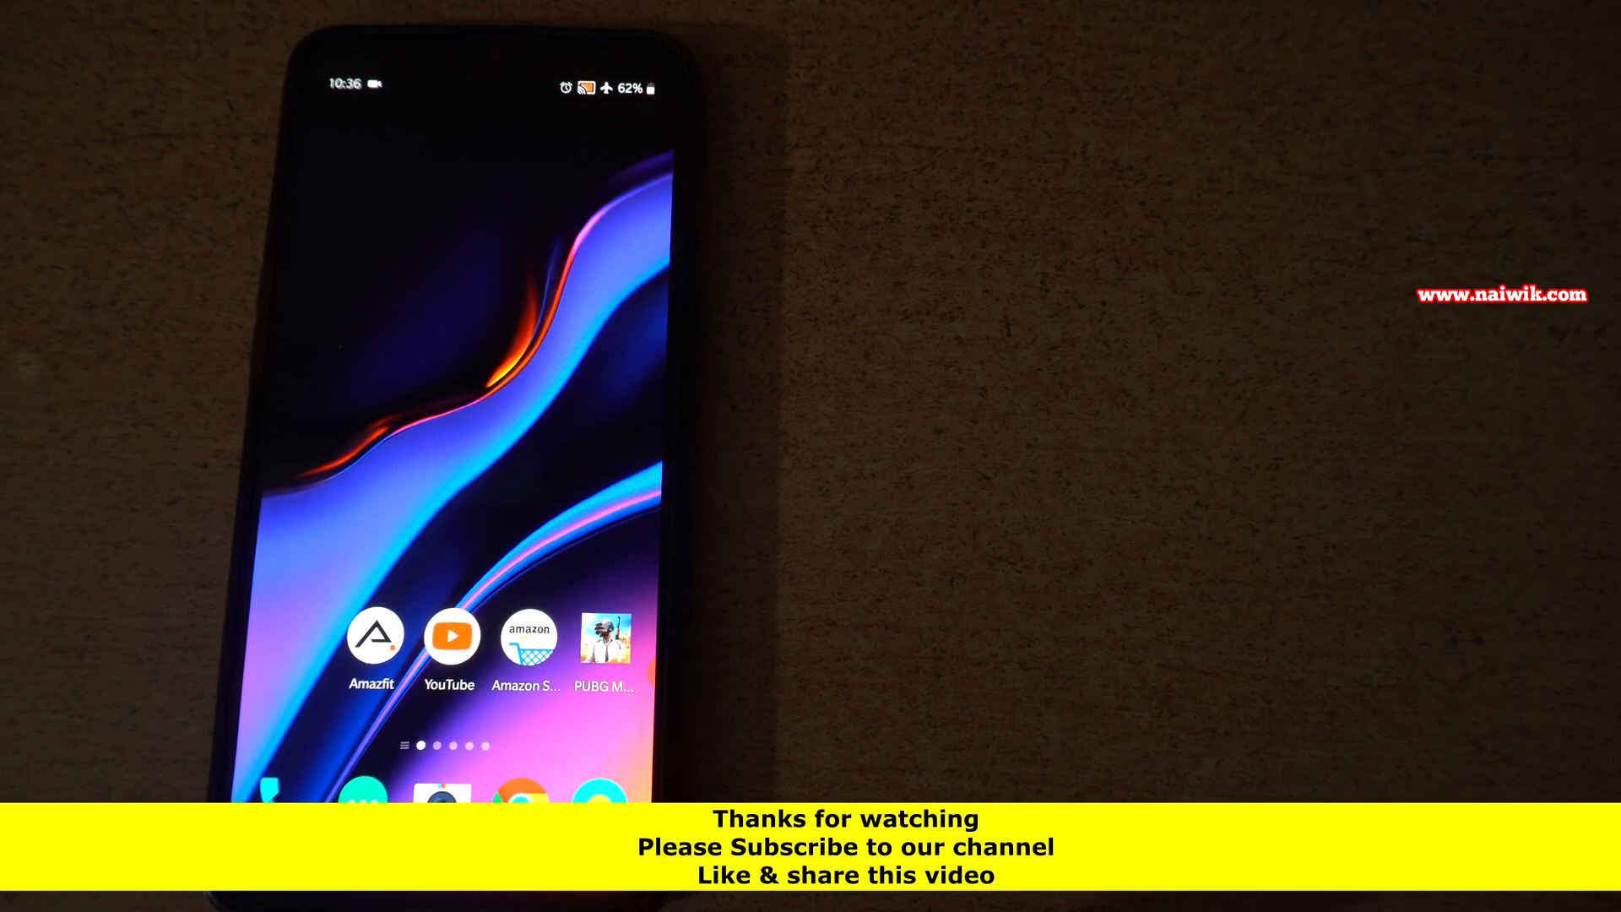
scroll("left", 3)
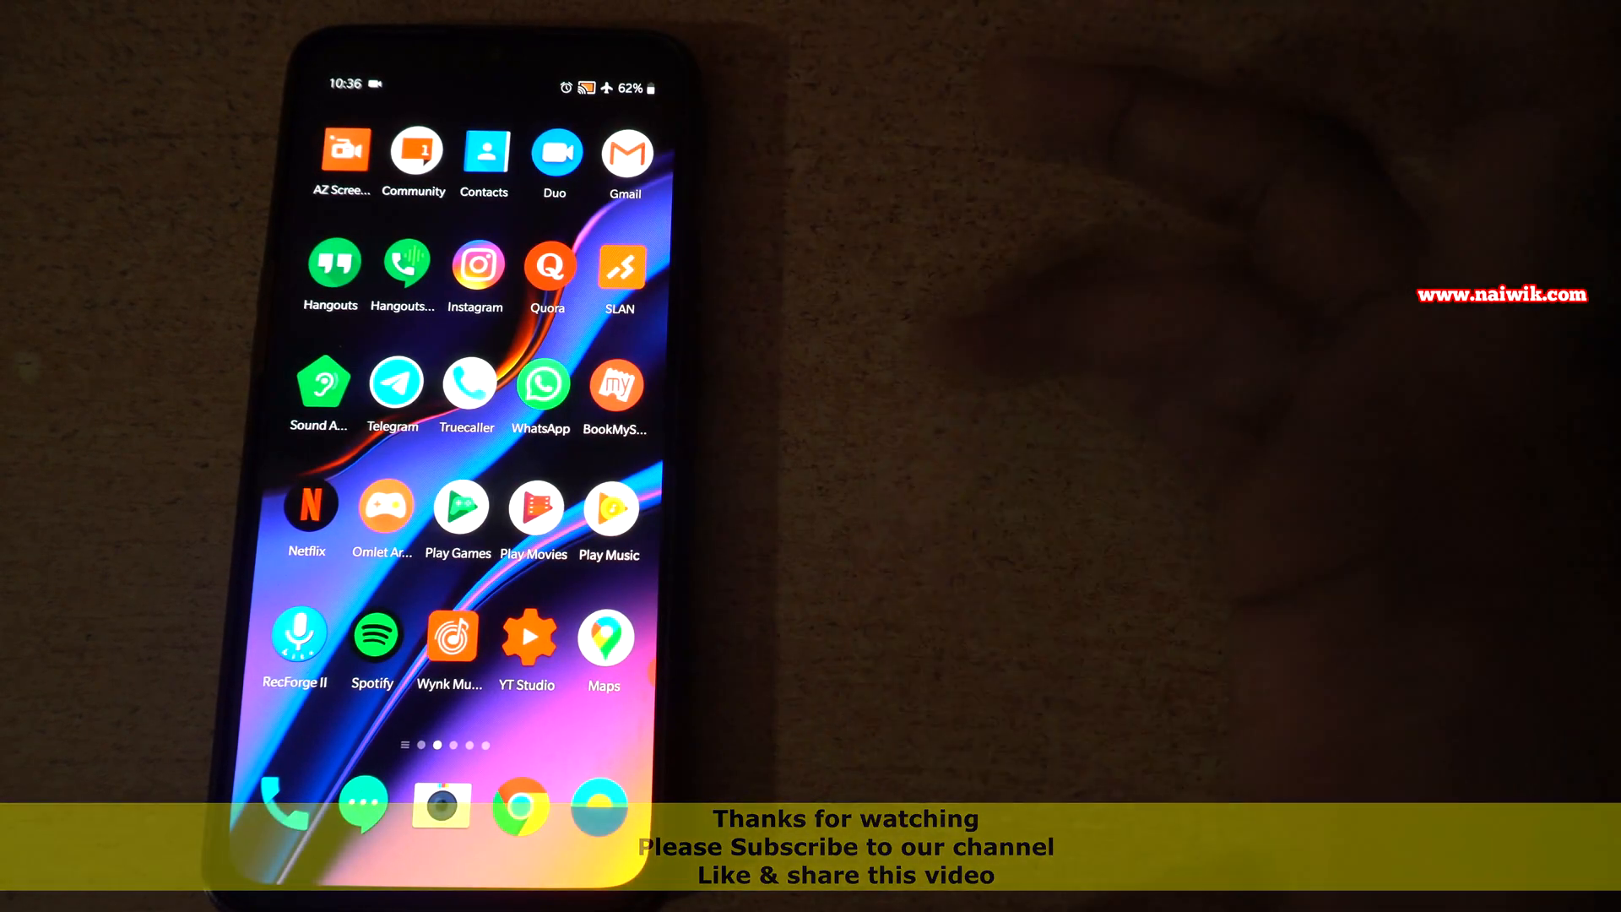